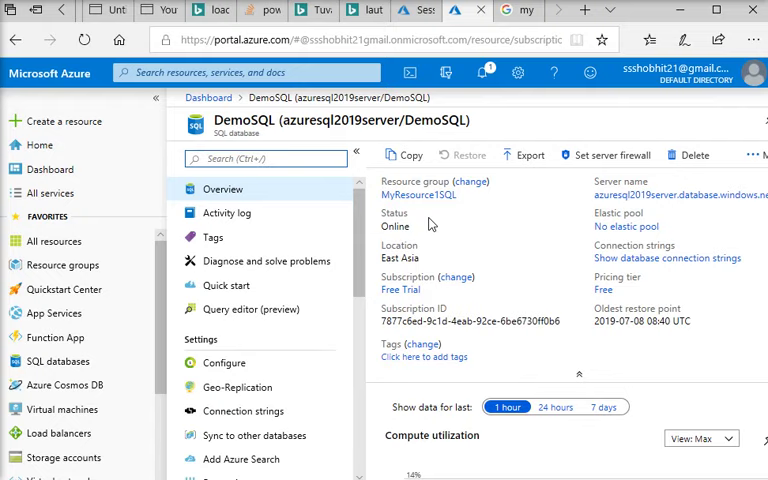
Show the Connection strings page for the DemoSQL database from its blade.
{"action": "left_click", "coordinate": [604, 156]}
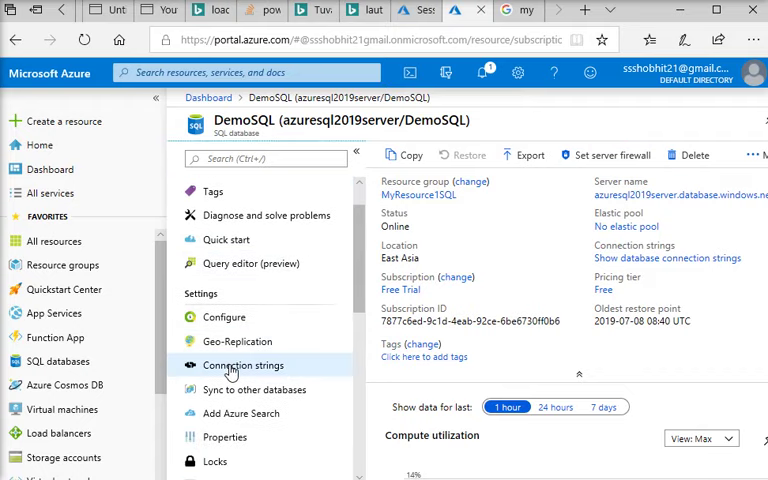
{"action": "left_click", "coordinate": [240, 364]}
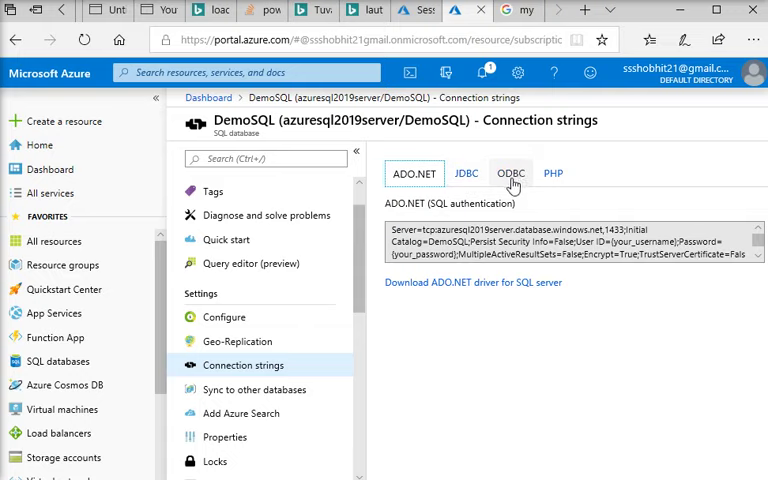
View DemoSQL's ODBC connection string, then return to the ADO.NET string.
{"action": "left_click", "coordinate": [512, 172]}
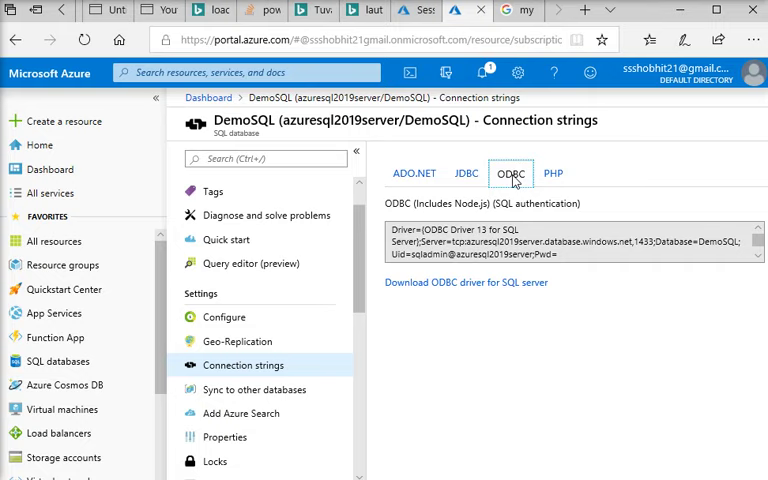
{"action": "mouse_move", "coordinate": [552, 172]}
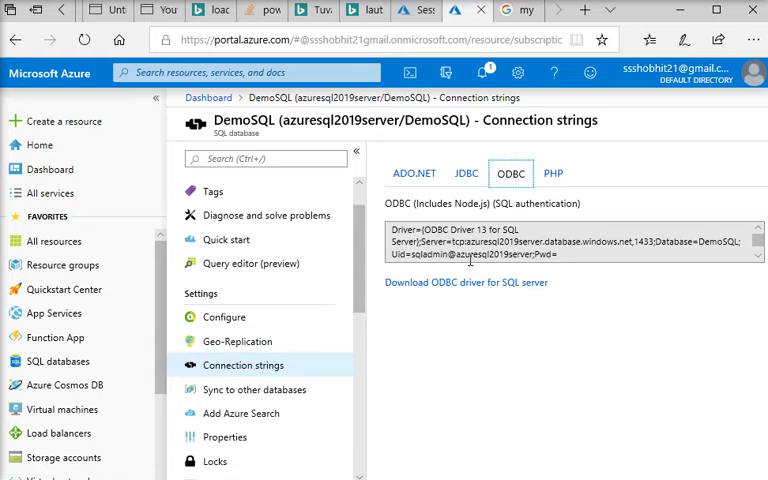
{"action": "left_click", "coordinate": [466, 172]}
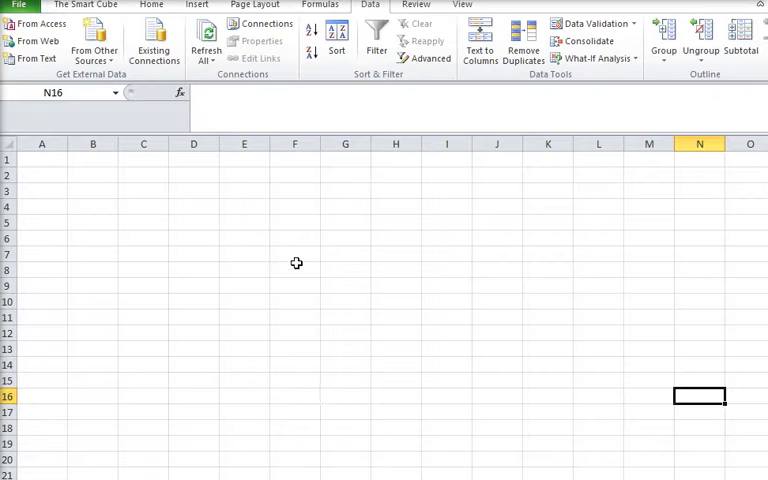
{"action": "mouse_move", "coordinate": [200, 84]}
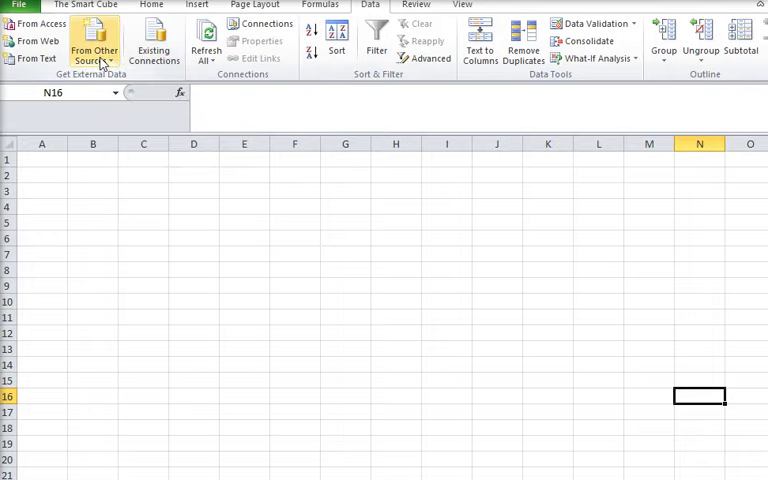
Start a From SQL Server data connection from Excel's other sources.
{"action": "left_click", "coordinate": [94, 44]}
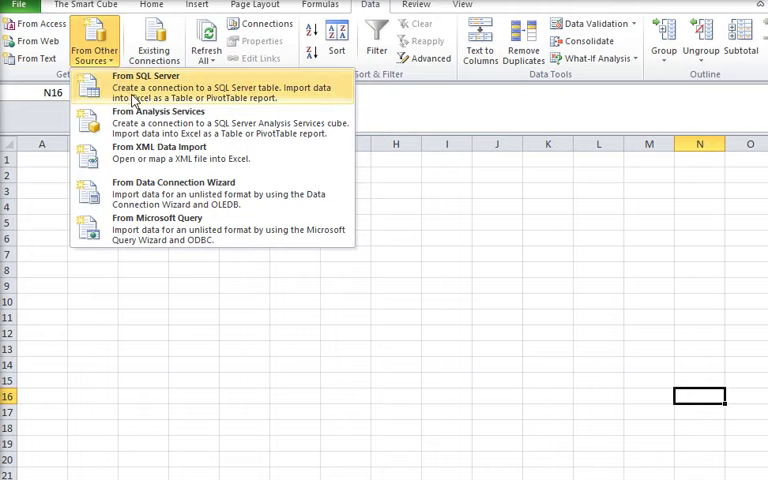
{"action": "left_click", "coordinate": [144, 76]}
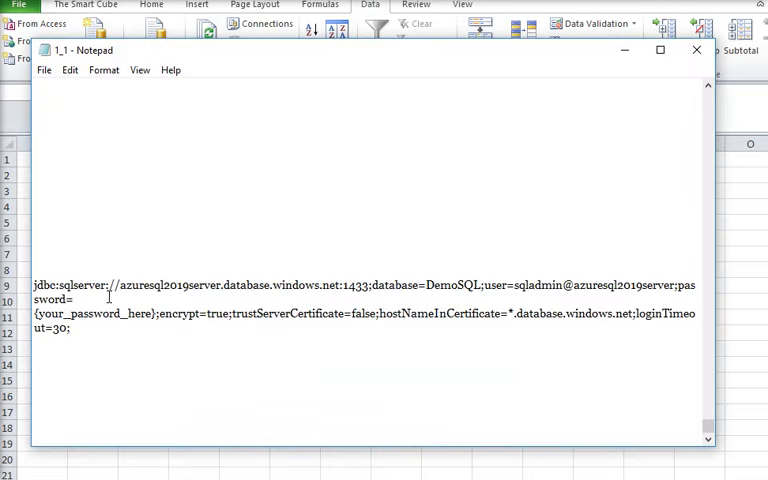
Select the JDBC connection string text in Notepad to review the server address.
{"action": "left_click_drag", "start_coordinate": [120, 284], "coordinate": [344, 284]}
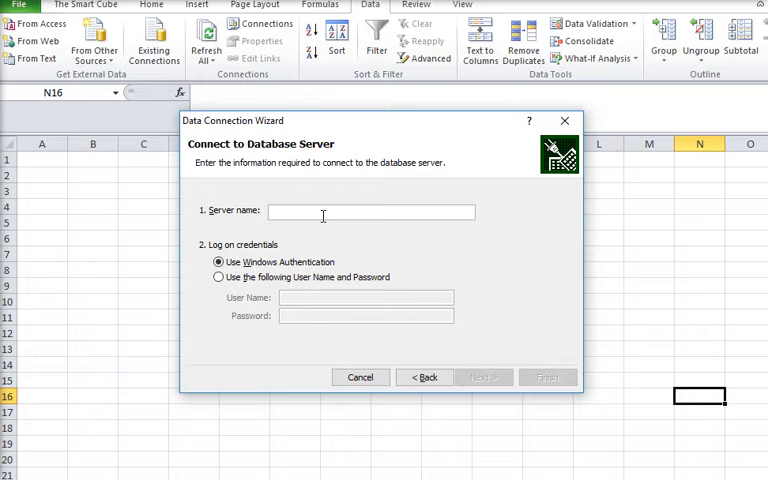
Connect to azuresql2019server.database.windows.net:1433 as sqladmin@azuresql2019server with password, getting an invalid connection error.
{"action": "type", "text": "azuresql2019server.database.windows.net:1433"}
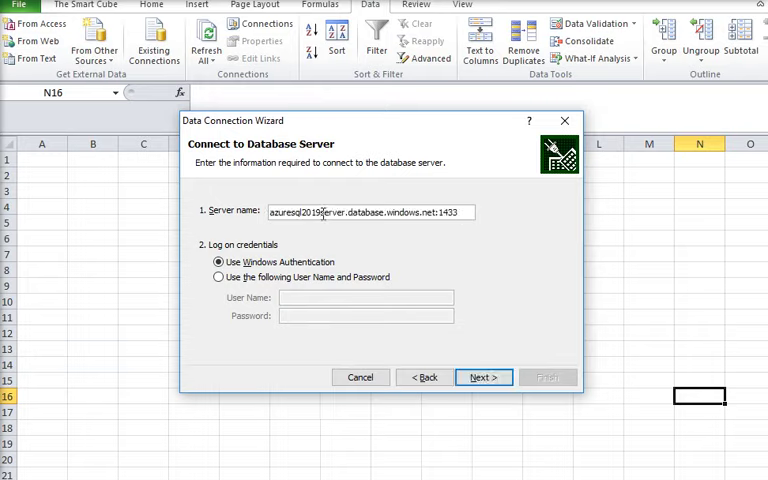
{"action": "left_click", "coordinate": [218, 276]}
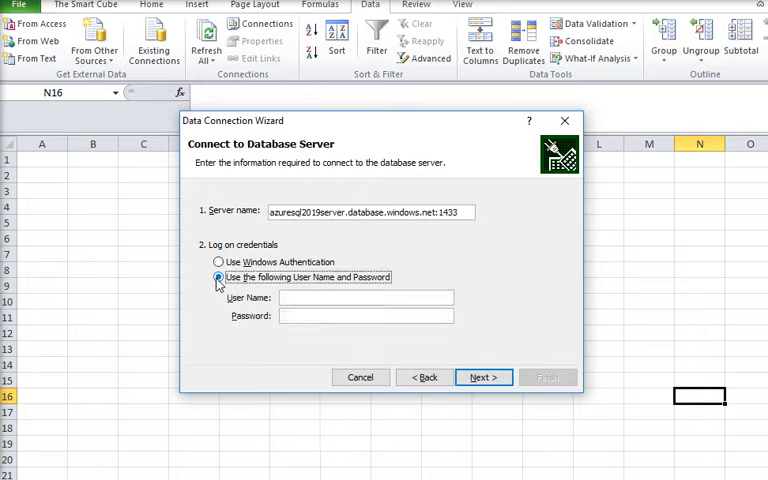
{"action": "left_click", "coordinate": [366, 296]}
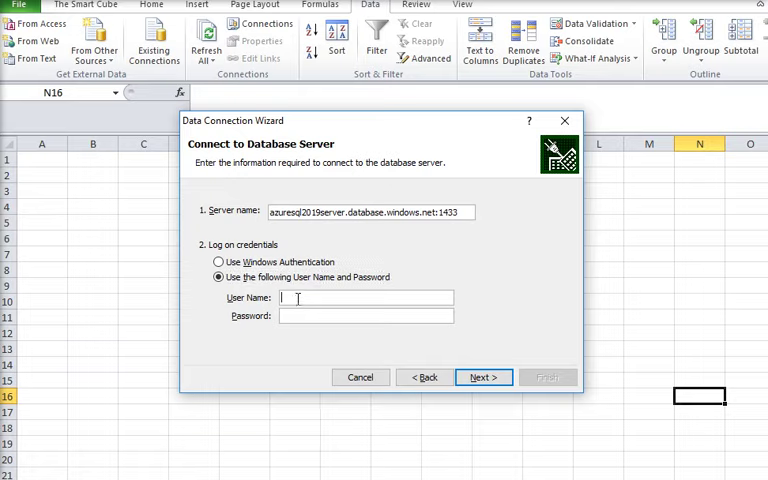
{"action": "left_click", "coordinate": [364, 316]}
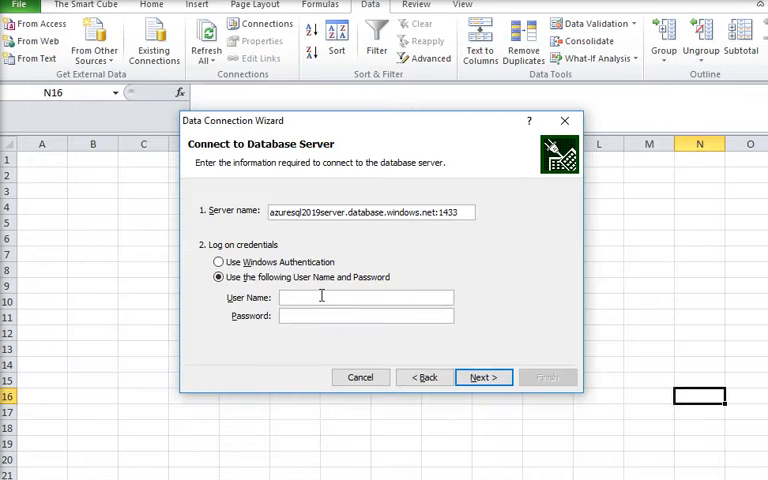
{"action": "type", "text": "sqladmin@azuresql2019server"}
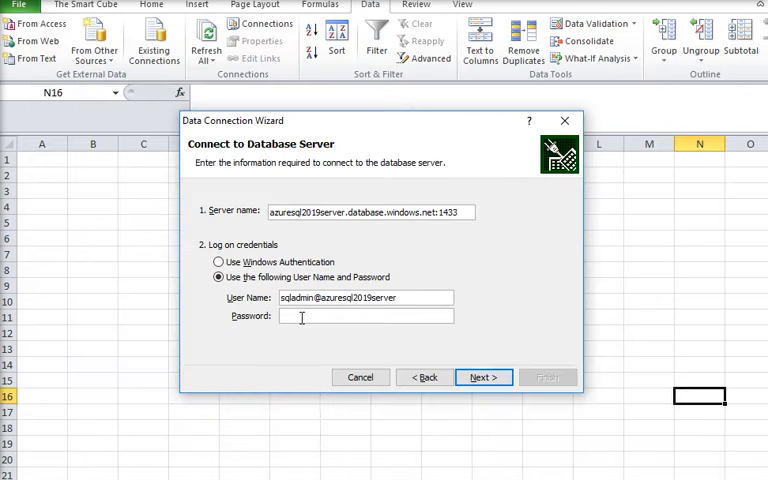
{"action": "type", "text": "•"}
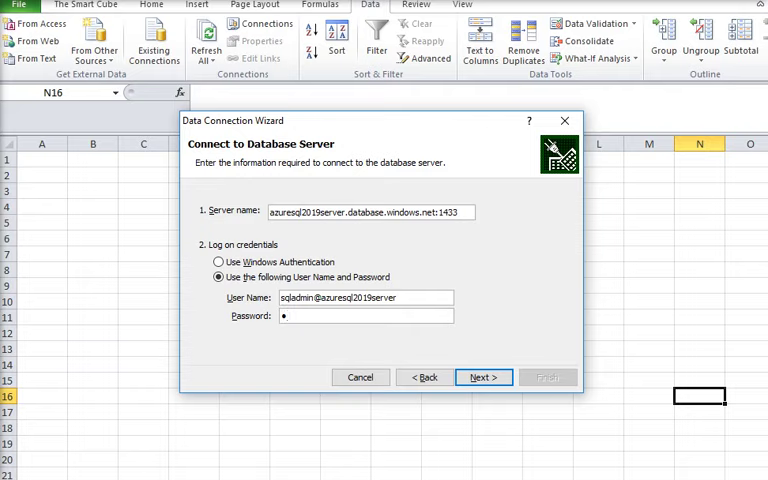
{"action": "type", "text": "••"}
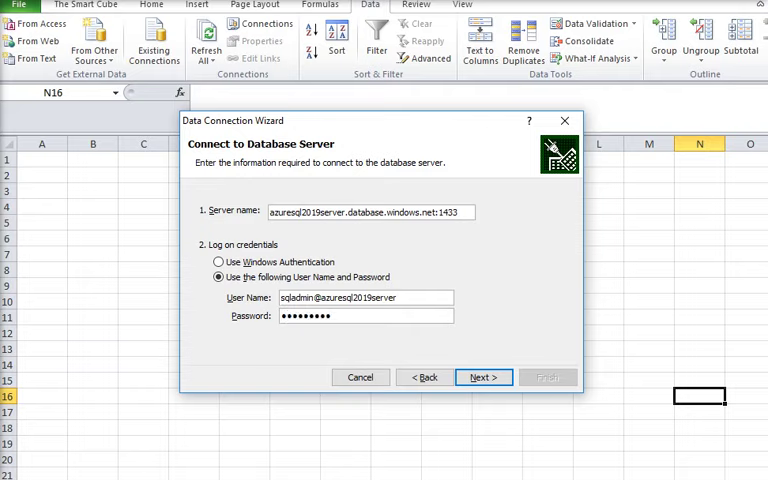
{"action": "left_click", "coordinate": [484, 376]}
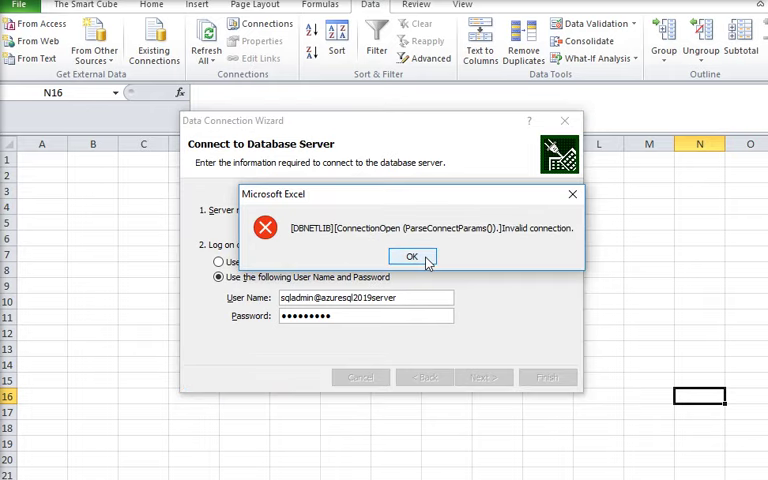
Dismiss the error, remove the port from the server address and connect successfully.
{"action": "left_click", "coordinate": [410, 256]}
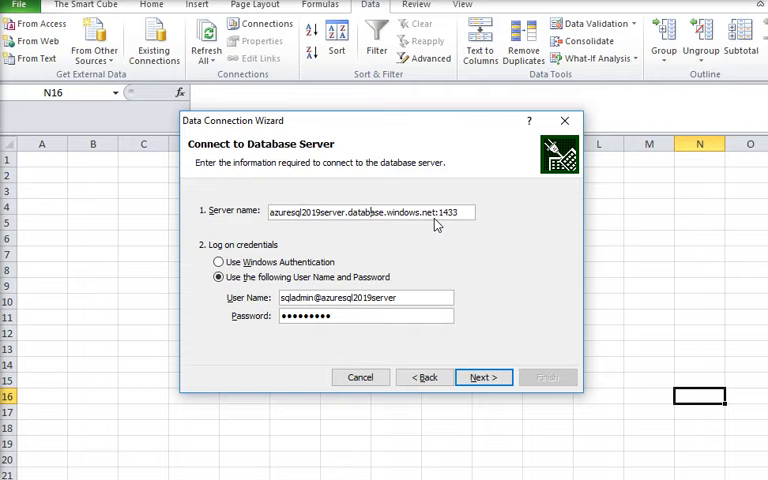
{"action": "key", "text": "Backspace"}
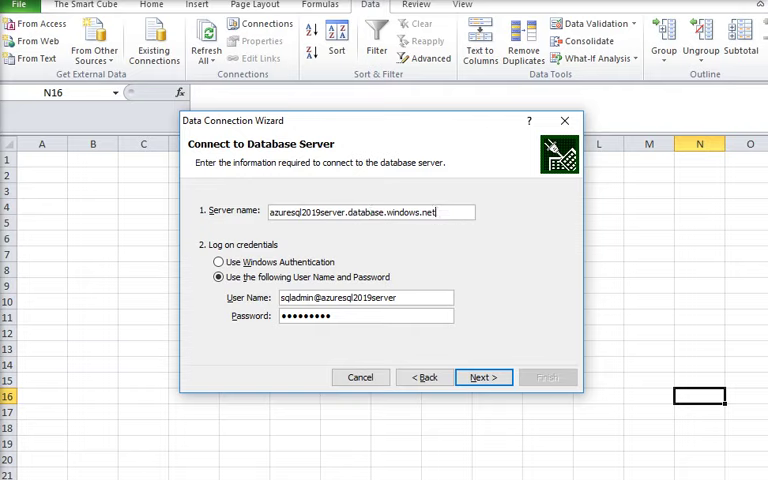
{"action": "mouse_move", "coordinate": [424, 384]}
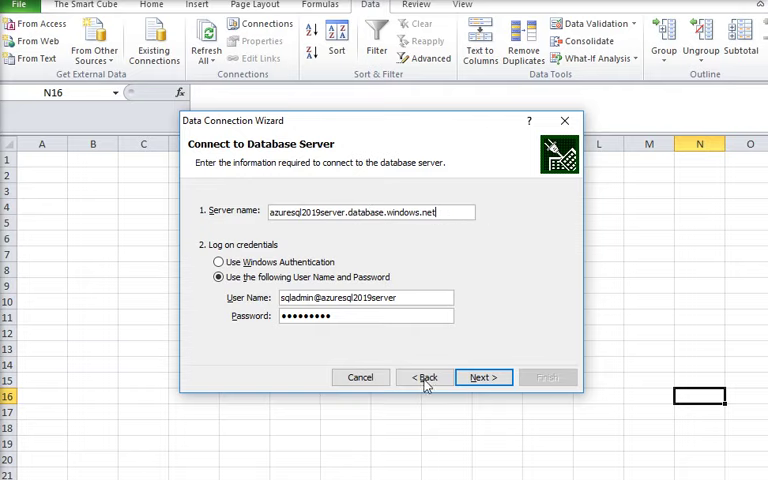
{"action": "left_click", "coordinate": [484, 376]}
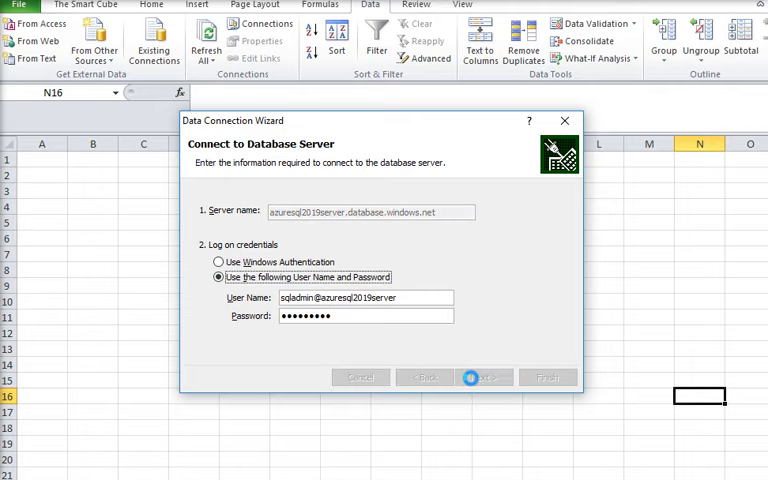
{"action": "left_click", "coordinate": [484, 376]}
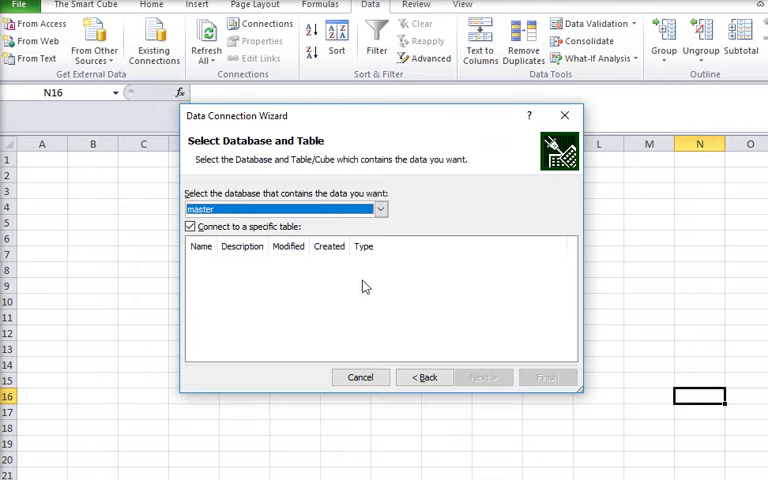
Select the DemoSQL database and its TBL_SALES table, then continue.
{"action": "left_click", "coordinate": [380, 208]}
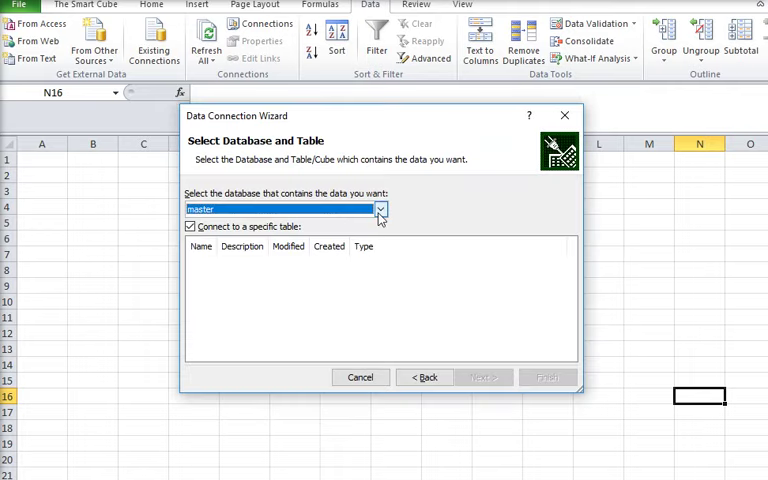
{"action": "left_click", "coordinate": [380, 208]}
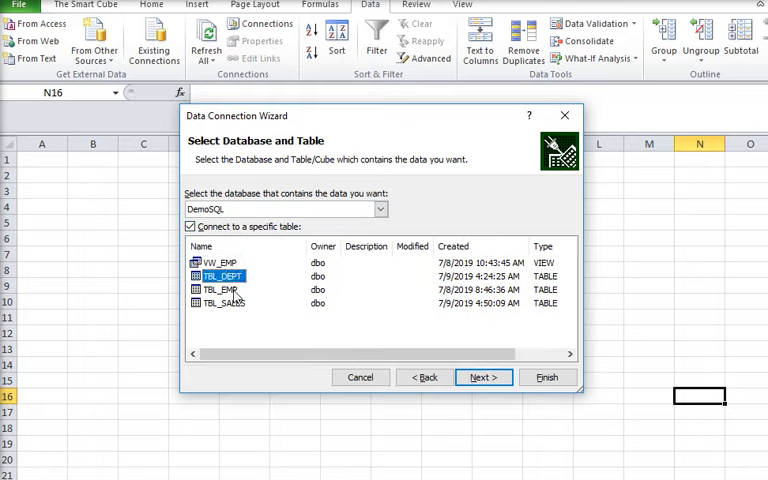
{"action": "left_click", "coordinate": [224, 302]}
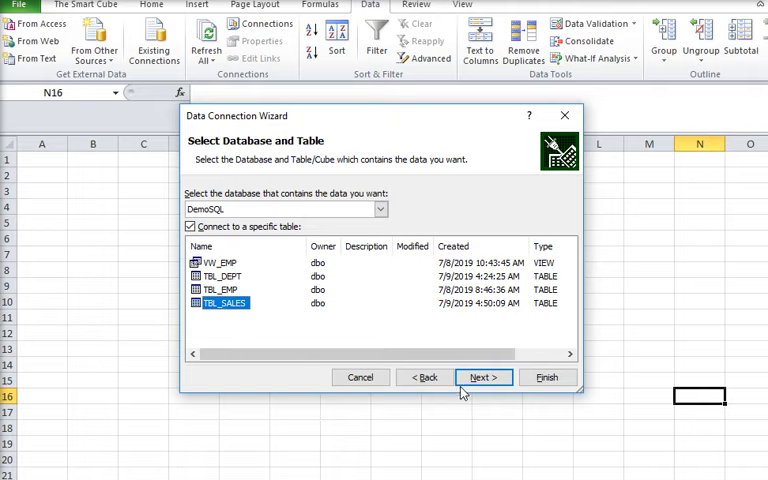
{"action": "left_click", "coordinate": [484, 376]}
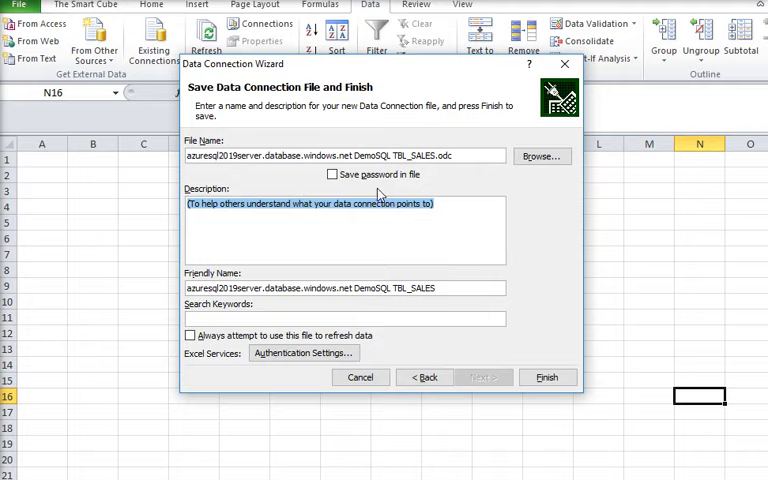
{"action": "mouse_move", "coordinate": [452, 188]}
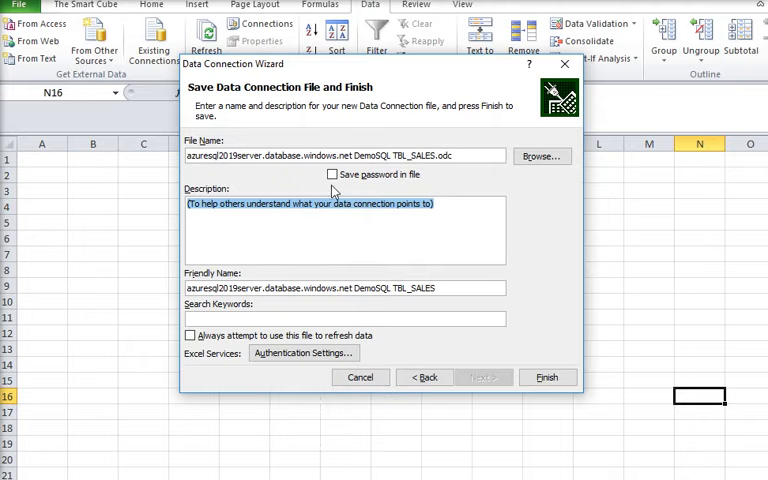
Keep the .odc file name and Windows Authentication, then finish saving the connection file.
{"action": "left_click", "coordinate": [332, 174]}
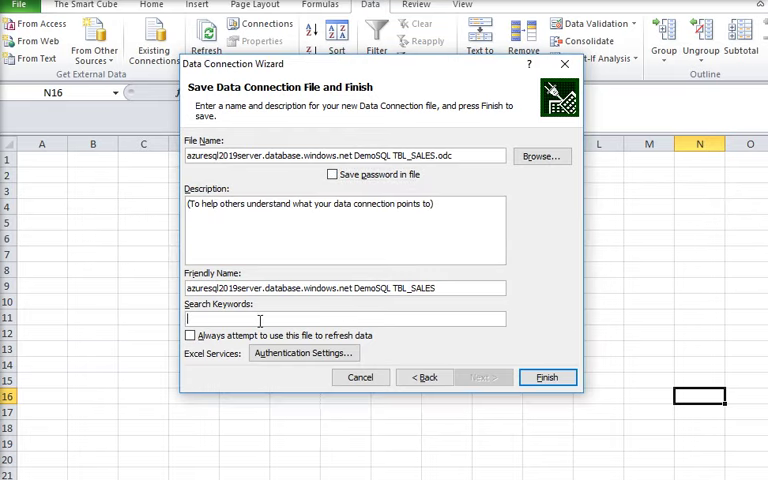
{"action": "left_click", "coordinate": [302, 352]}
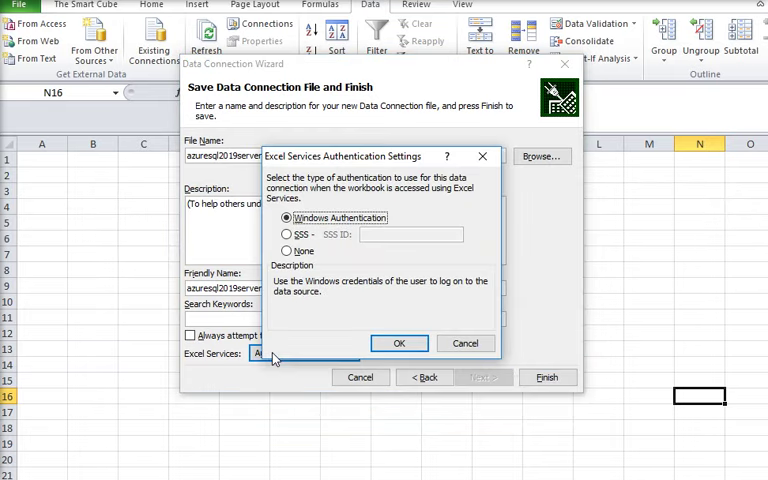
{"action": "left_click", "coordinate": [398, 344]}
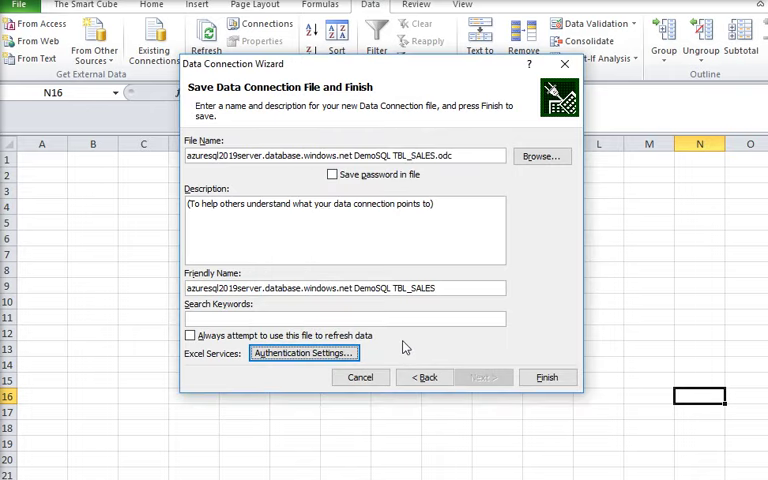
{"action": "mouse_move", "coordinate": [368, 246]}
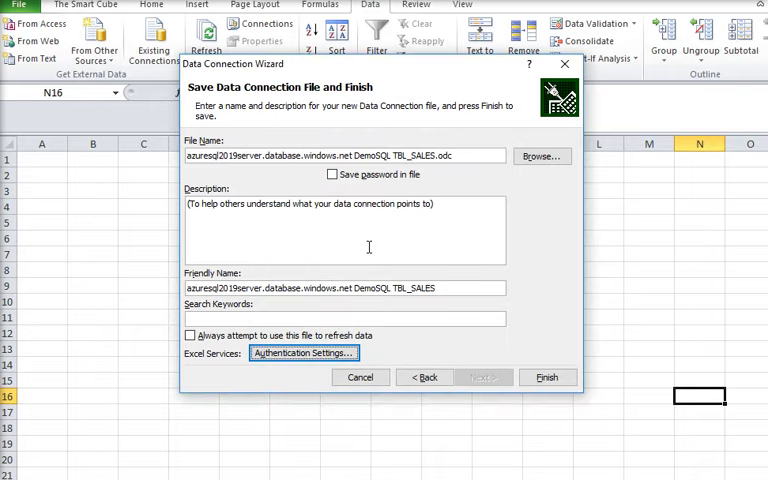
{"action": "mouse_move", "coordinate": [420, 356]}
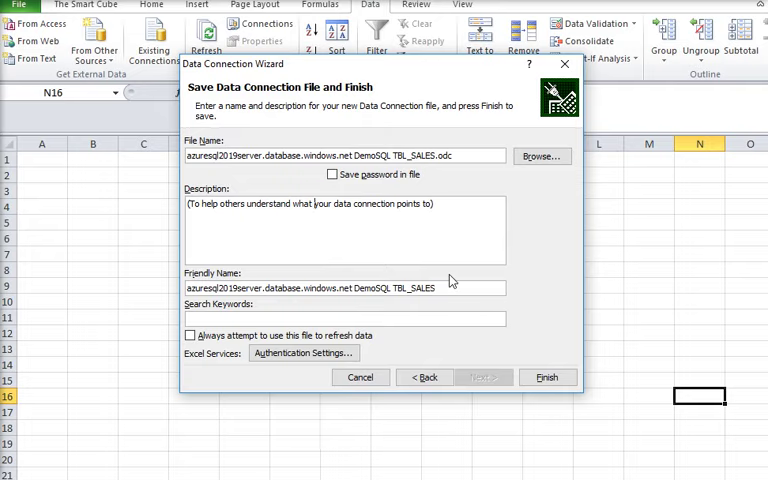
{"action": "mouse_move", "coordinate": [450, 318]}
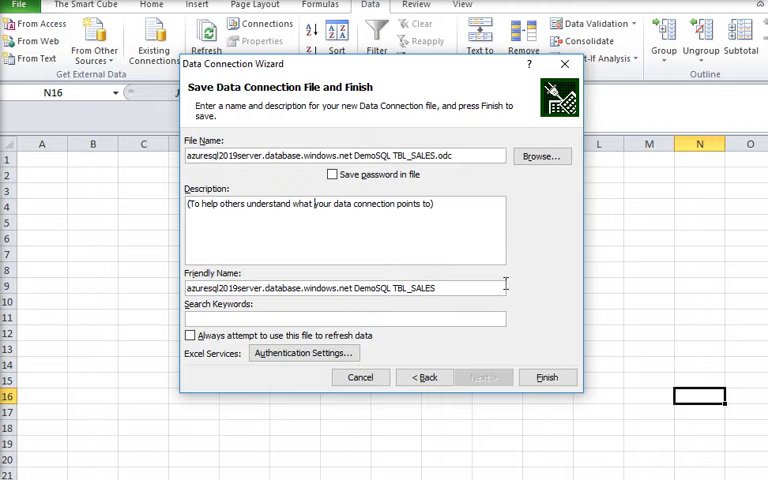
{"action": "left_click", "coordinate": [548, 376]}
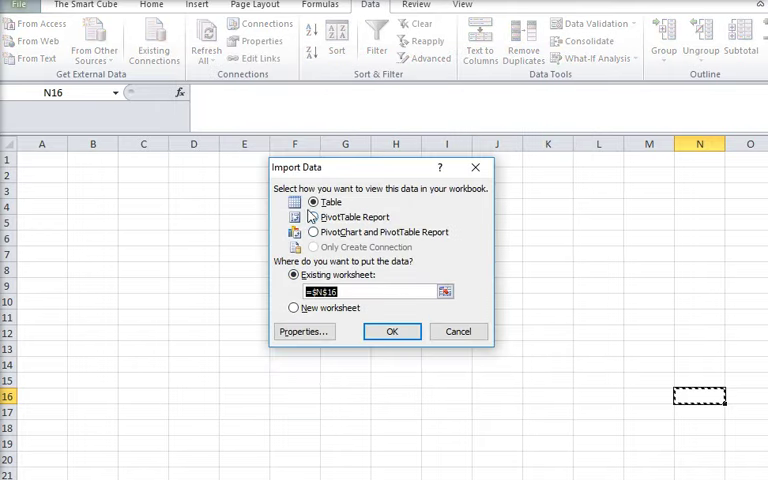
Import TBL_SALES as a table at $N$16, re-entering the database password.
{"action": "left_click", "coordinate": [392, 332]}
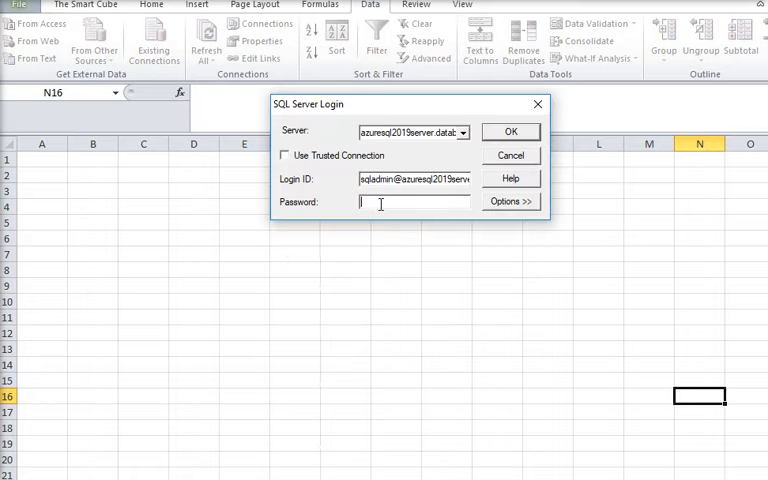
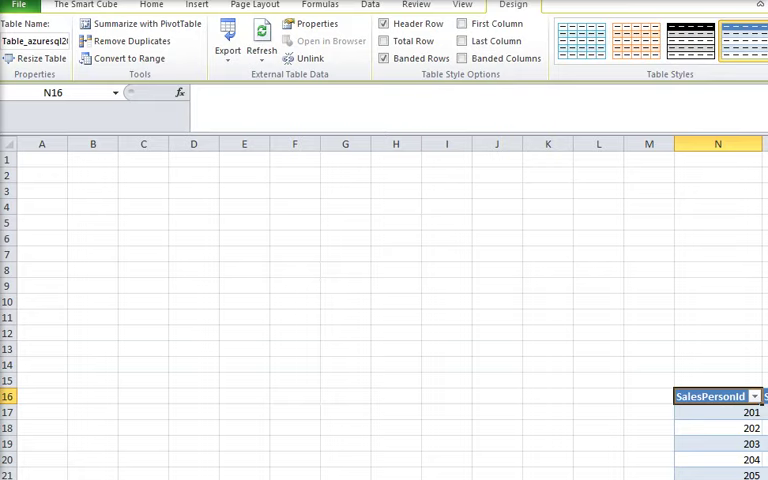
Scroll to the imported sales table and bring up the context menu for columns E to M.
{"action": "scroll", "scroll_direction": "down", "scroll_amount": 3}
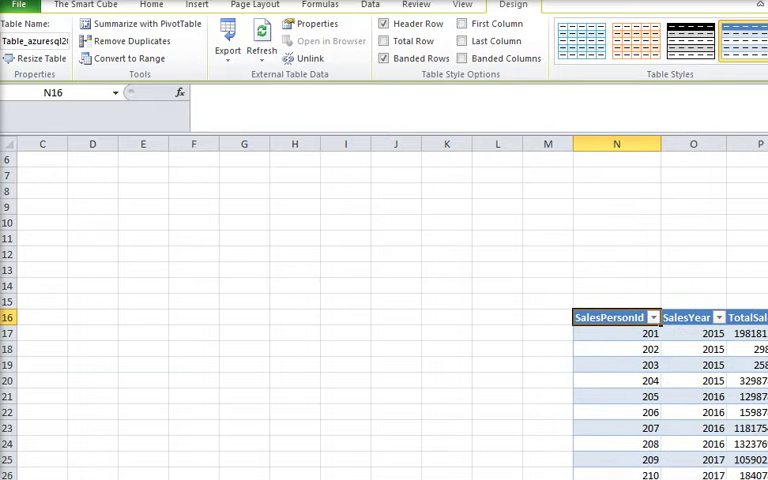
{"action": "scroll", "scroll_direction": "down", "scroll_amount": 3}
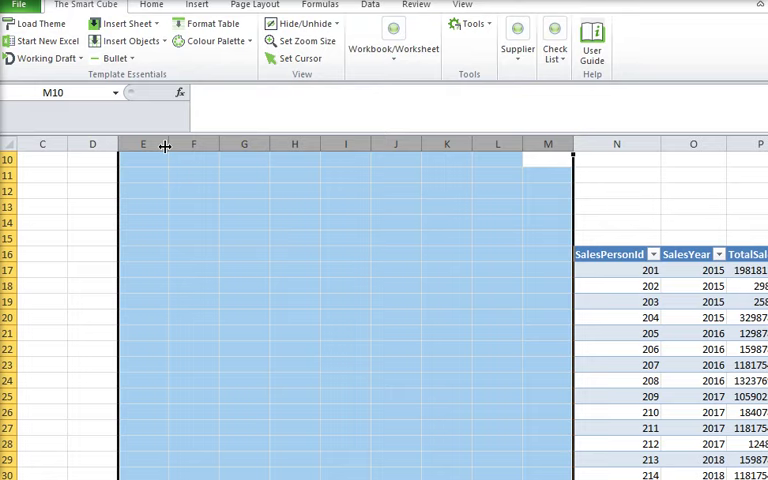
{"action": "right_click", "coordinate": [144, 144]}
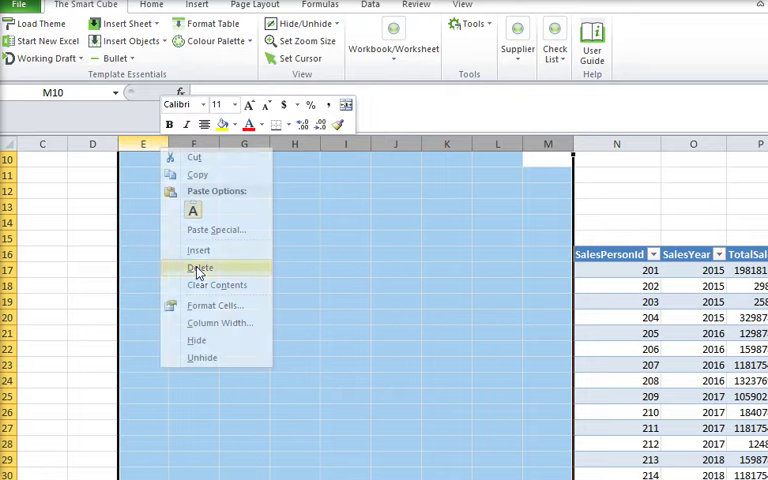